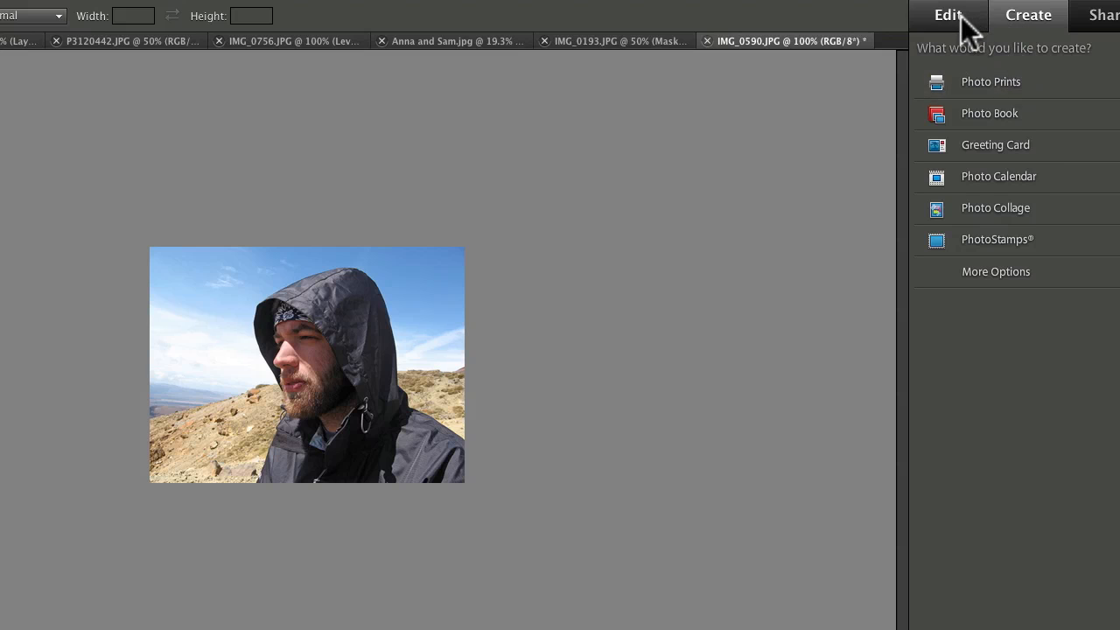
# - Switch to the Edit workspace to reach the Guided Fun Edits list
pyautogui.click(947, 14)
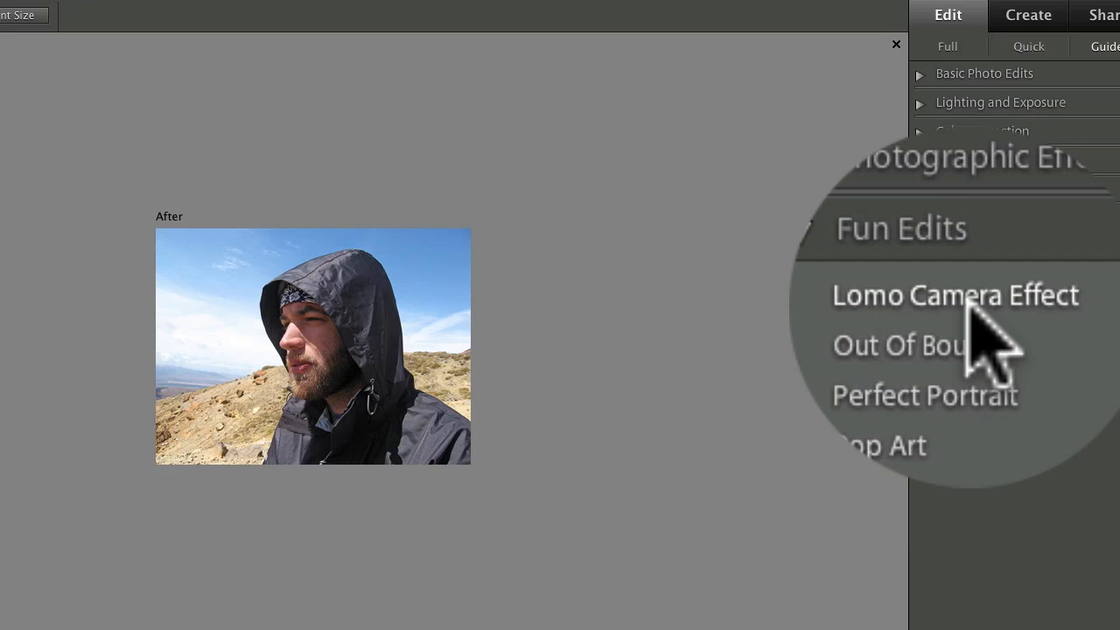
# - Start the Lomo Camera Effect guide and cross-process the photo twice for a vivid colour shift
pyautogui.click(955, 295)
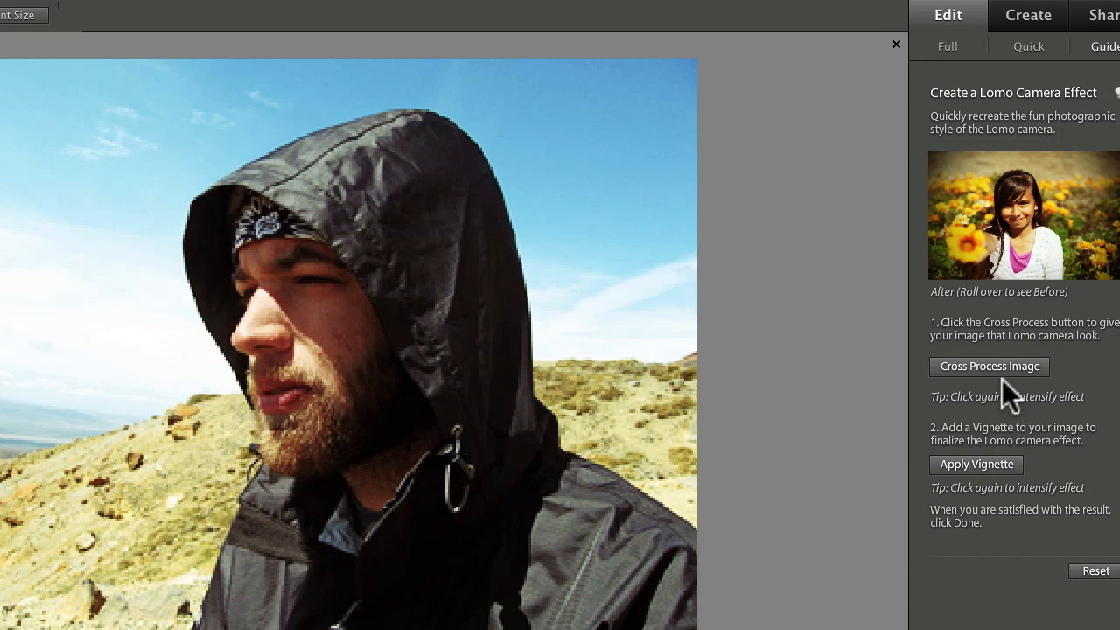
pyautogui.click(988, 365)
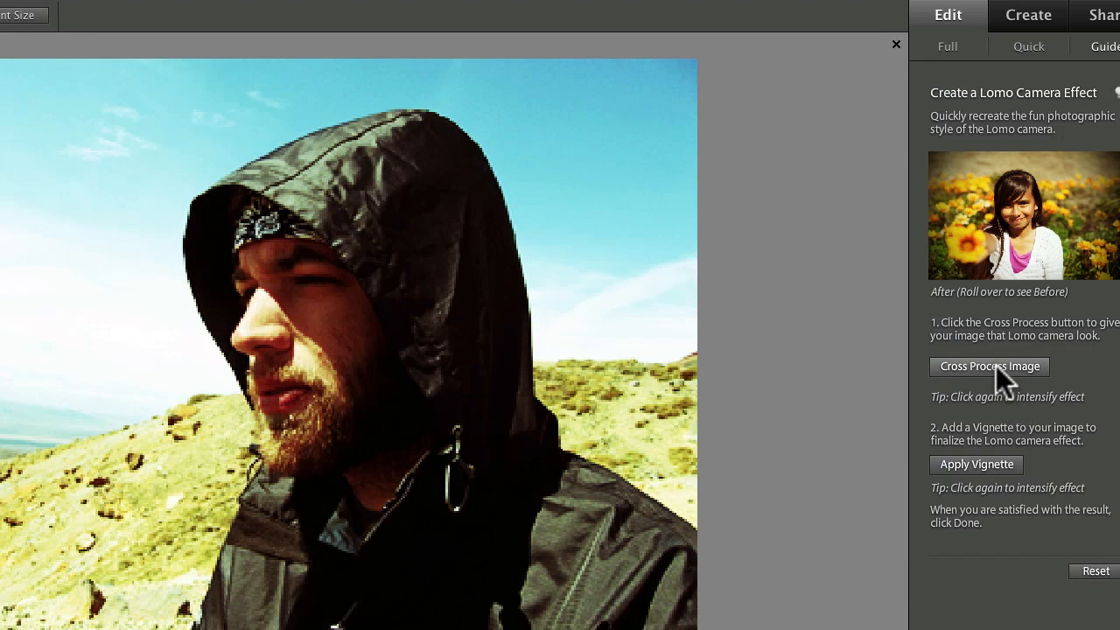
pyautogui.click(989, 366)
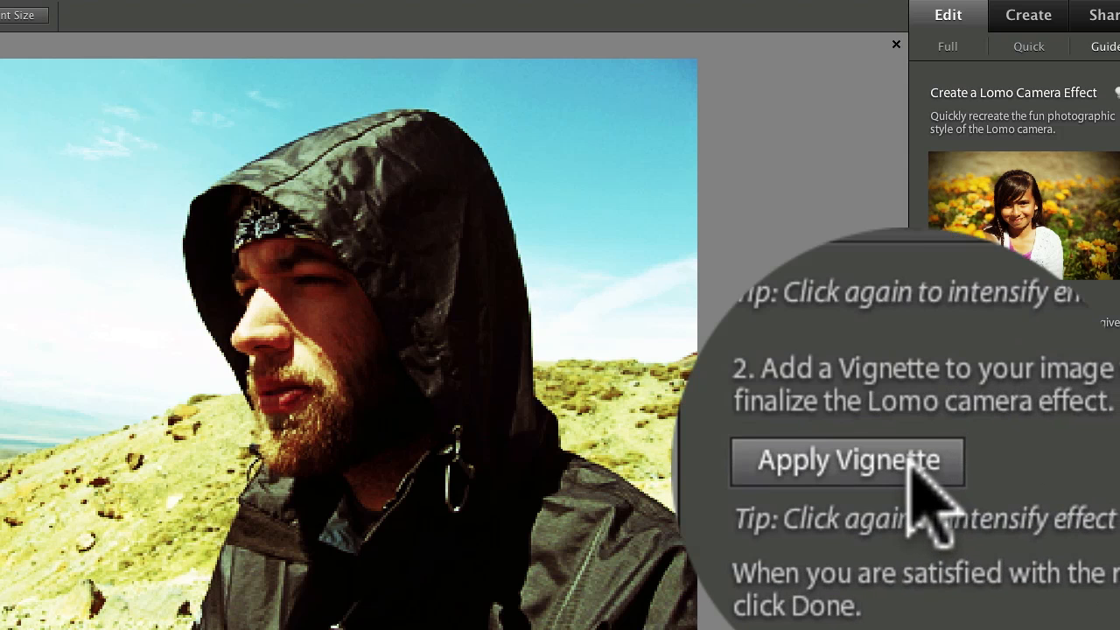
# - Apply the vignette four times to build a heavy dark edge around the portrait
pyautogui.click(857, 466)
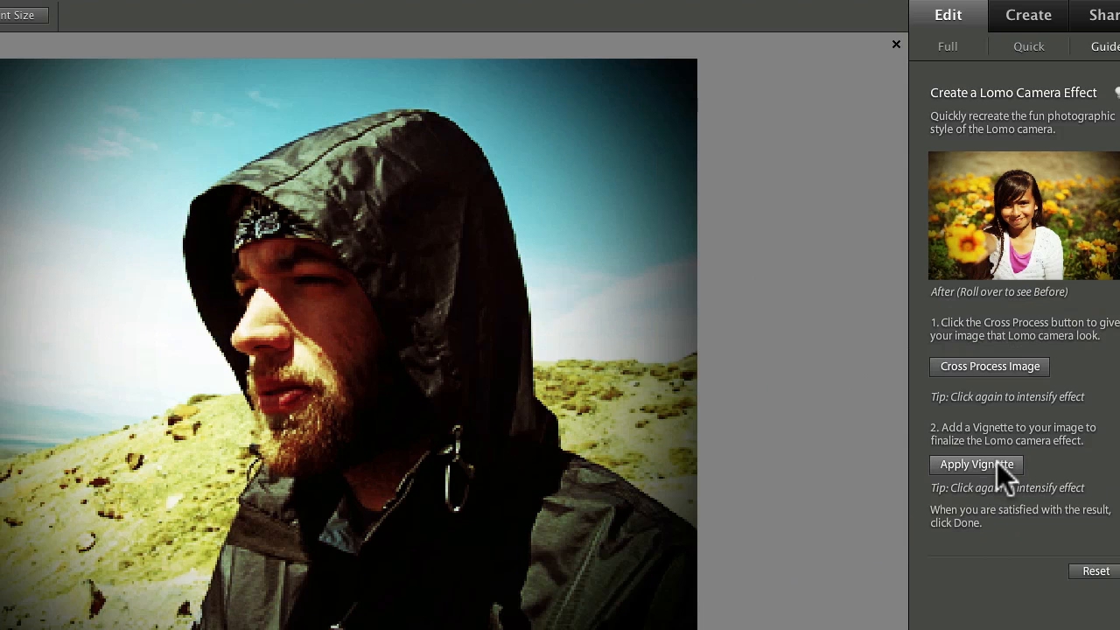
pyautogui.click(976, 465)
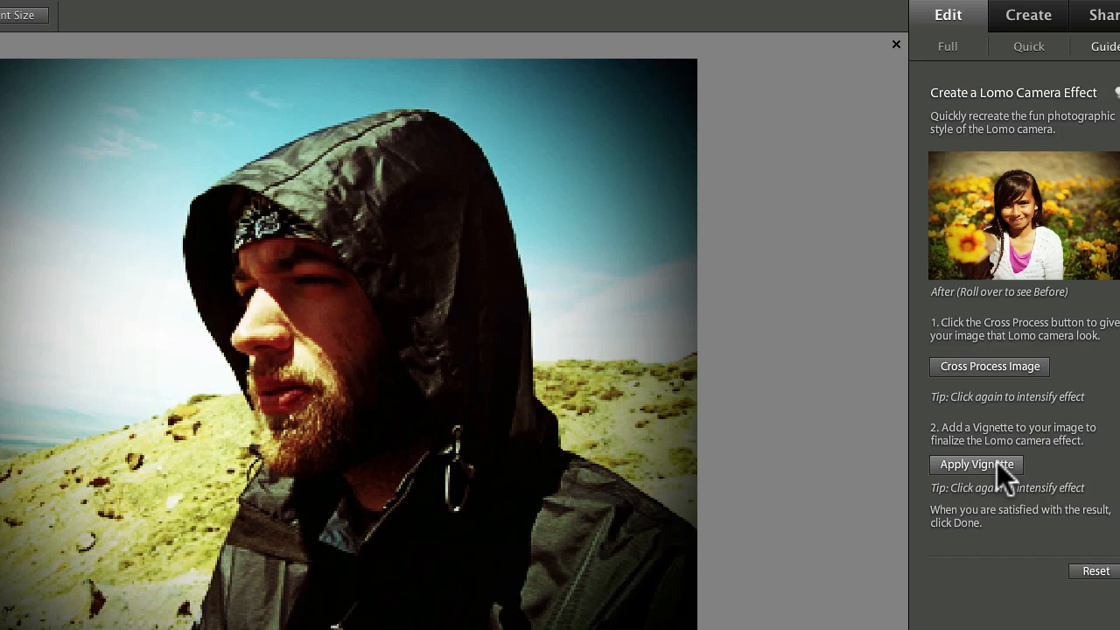
pyautogui.click(976, 465)
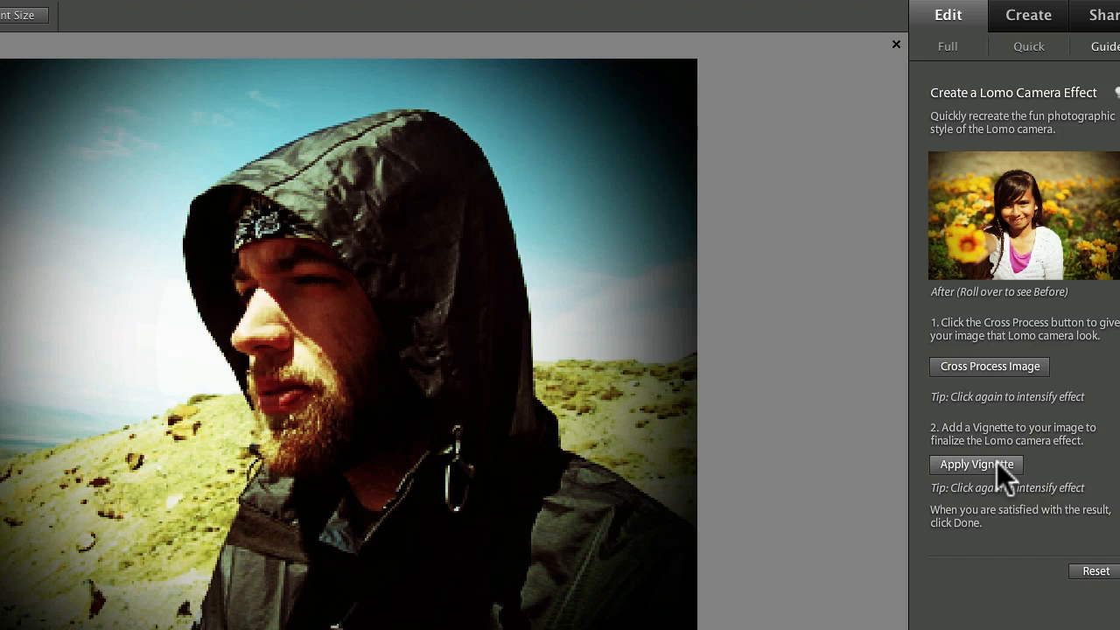
pyautogui.click(976, 465)
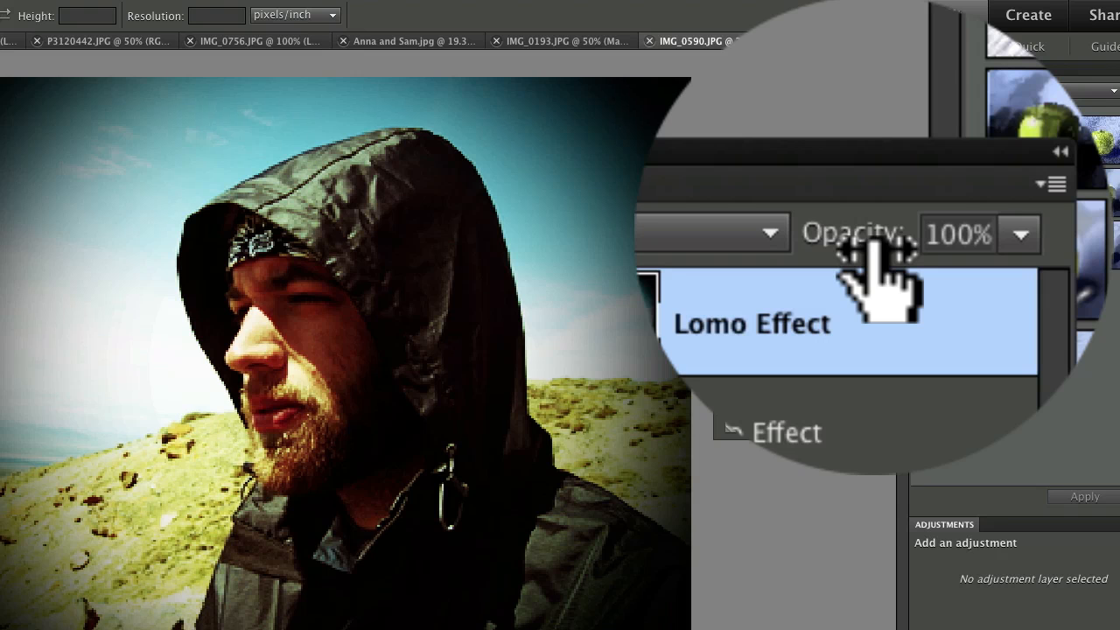
# - Scrub the top Lomo Effect layer's opacity down to 50%
pyautogui.moveTo(875, 234); pyautogui.dragTo(853, 253)
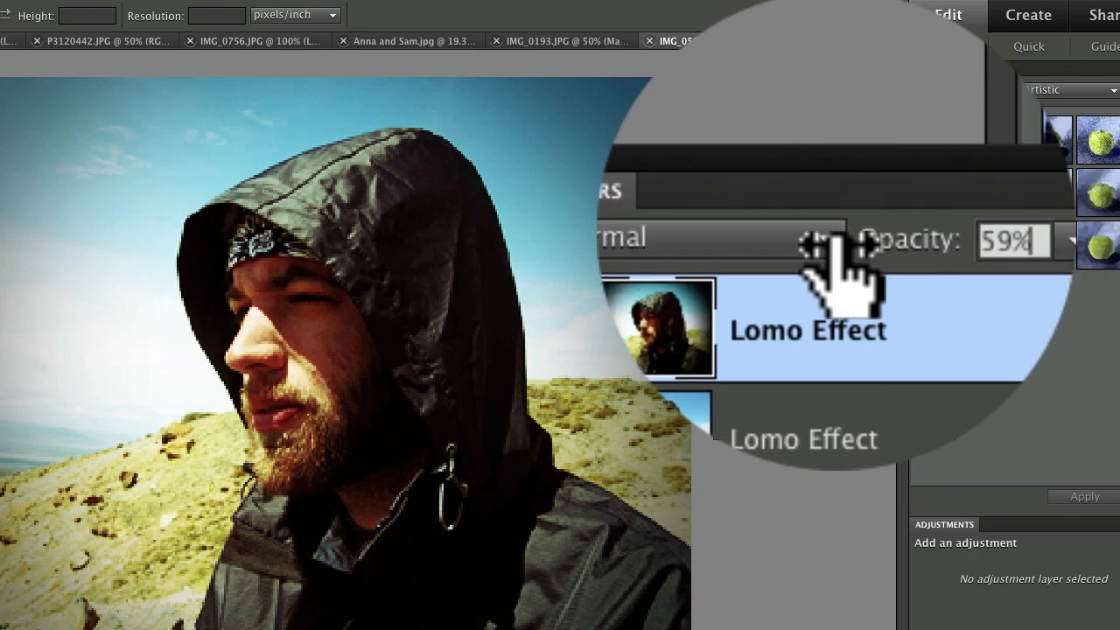
pyautogui.moveTo(826, 241); pyautogui.dragTo(810, 243)
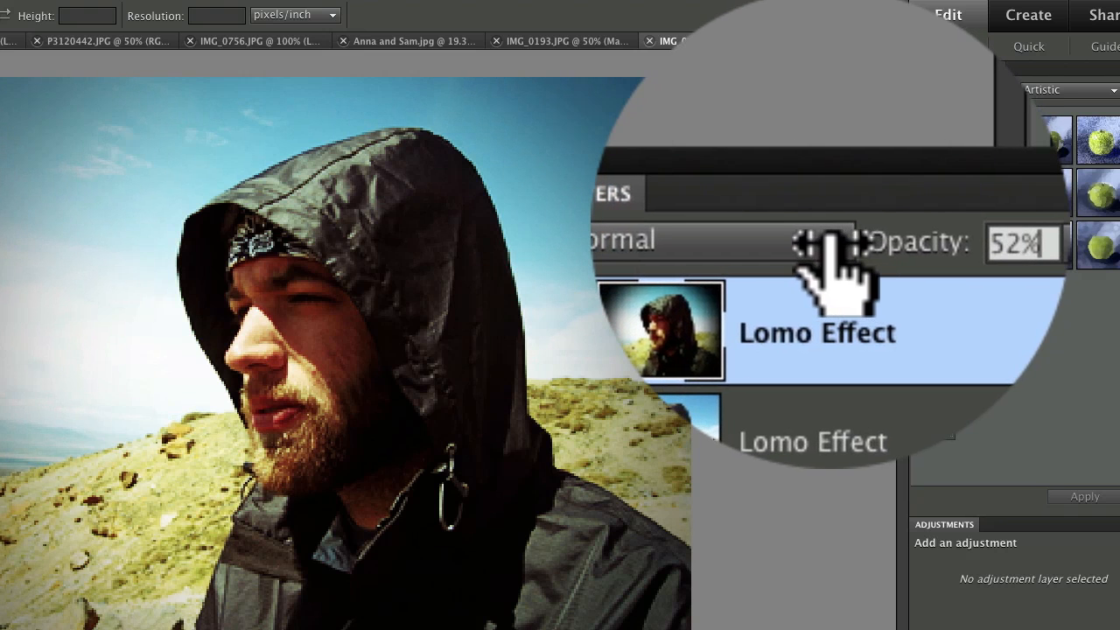
pyautogui.moveTo(827, 243); pyautogui.dragTo(823, 242)
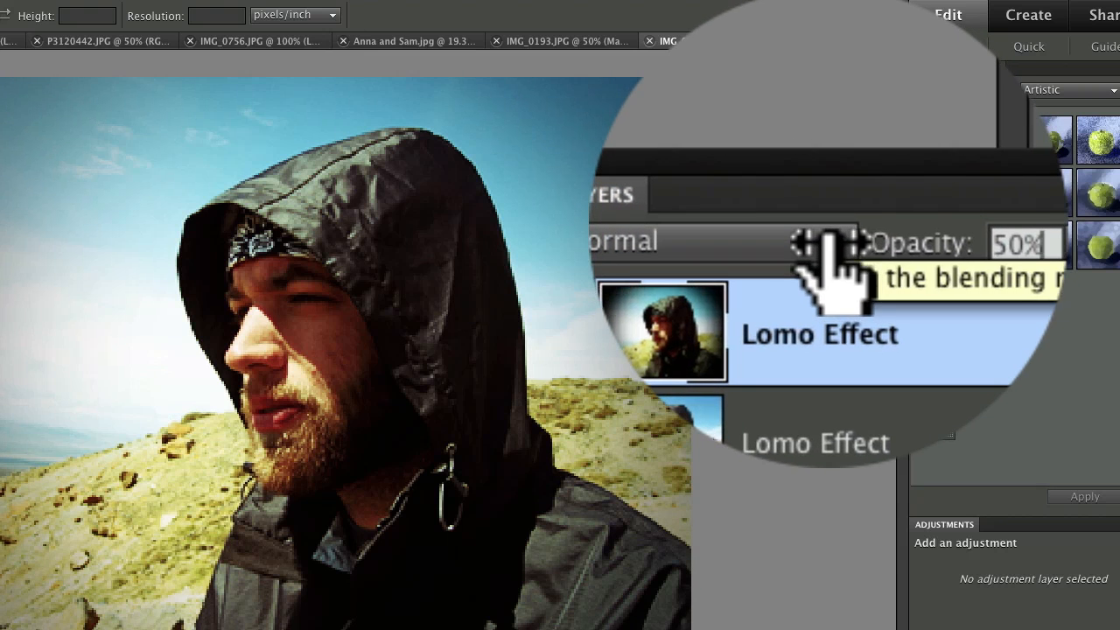